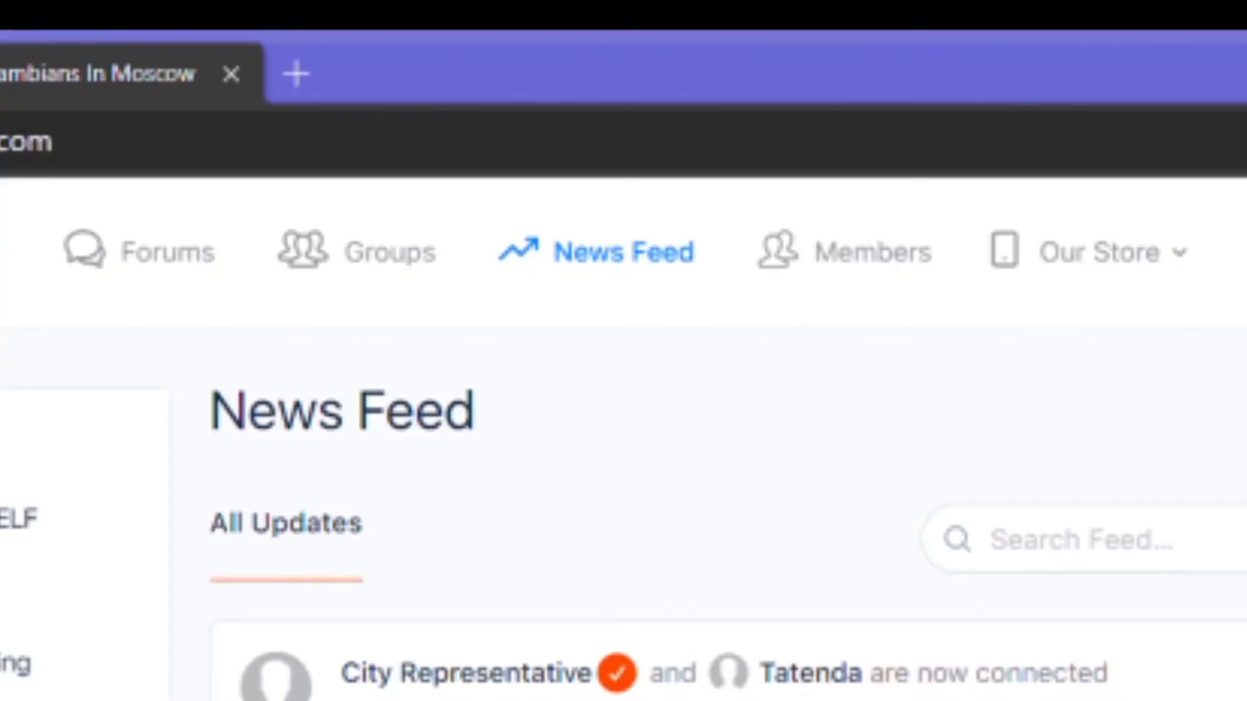
mouse_move(363, 254)
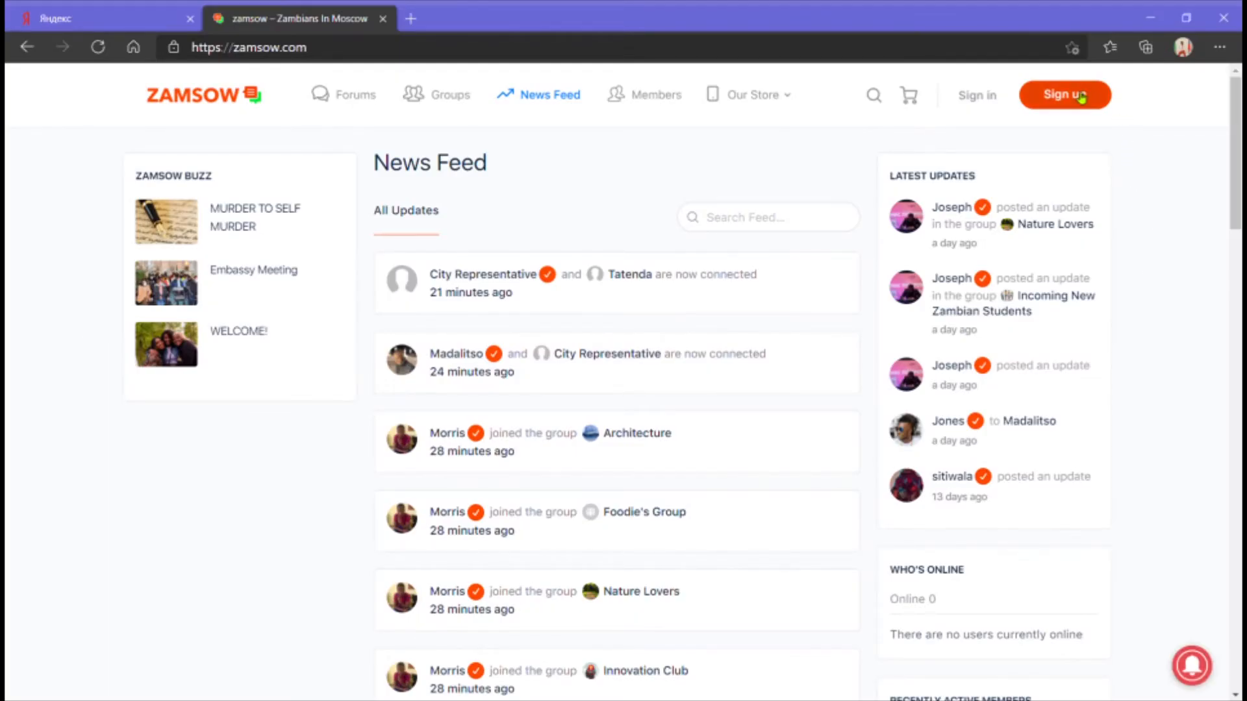
Scroll through the Create an Account form without filling it and continue via Create Account
click(1064, 94)
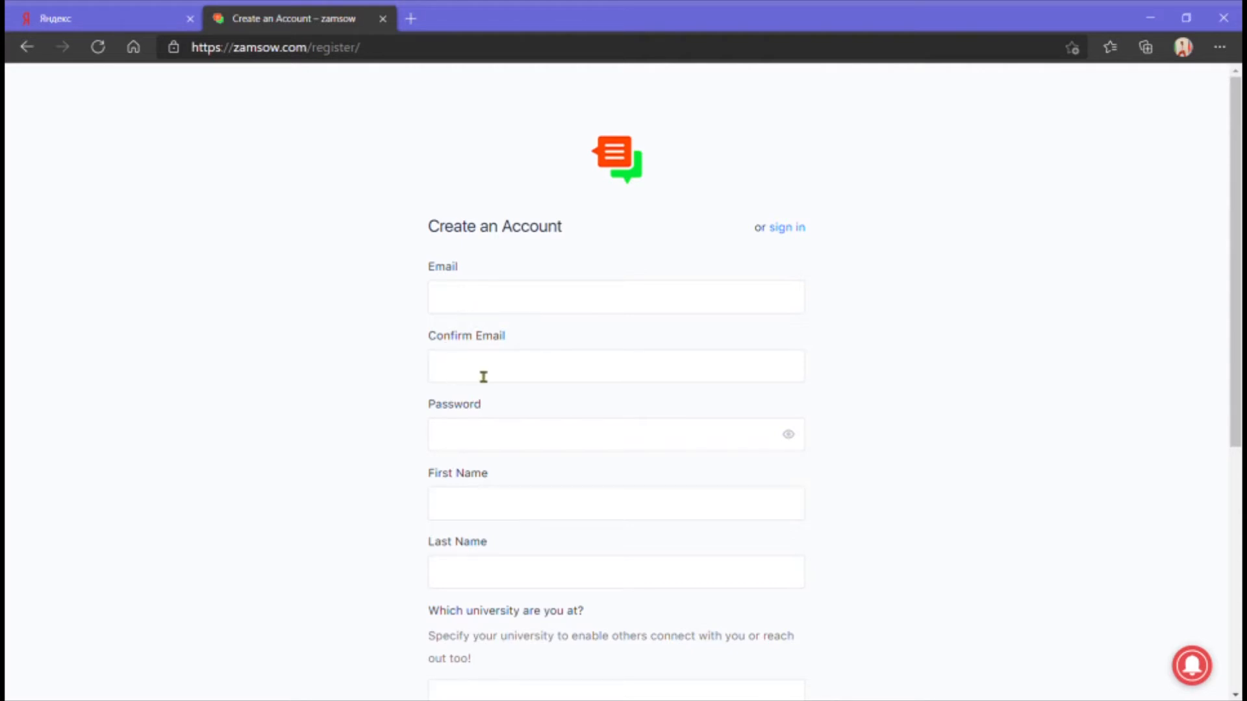
mouse_move(450, 448)
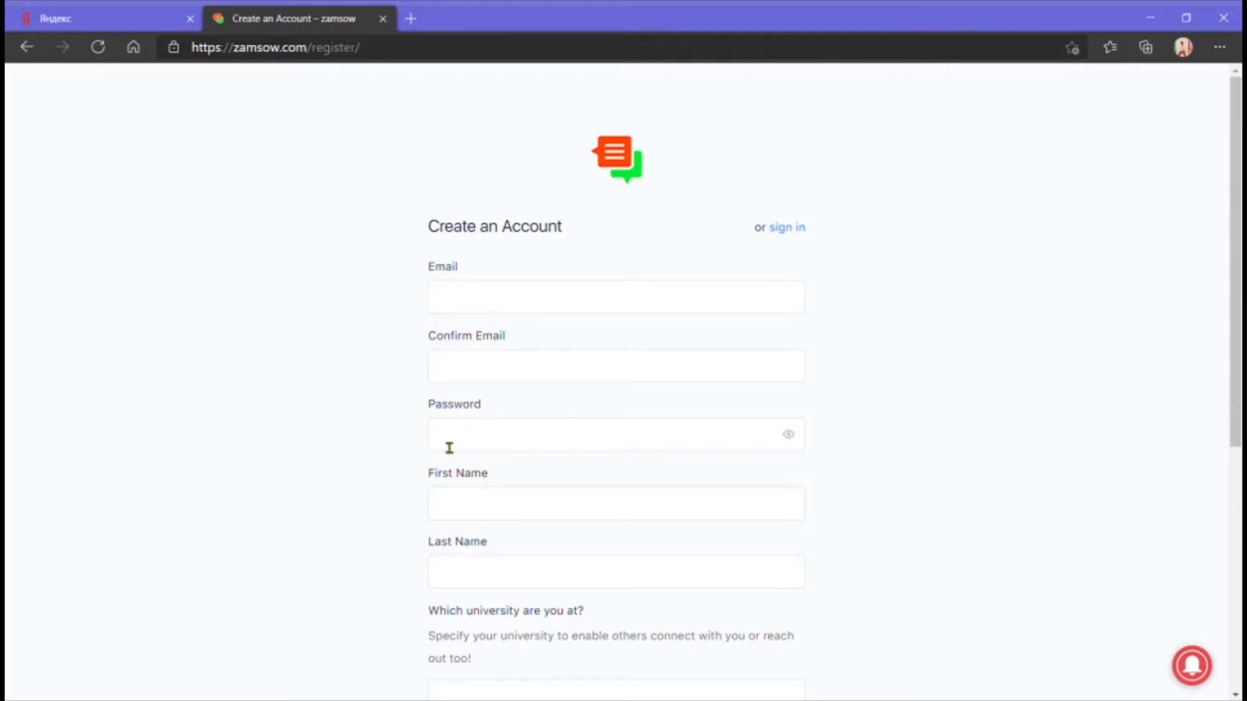
scroll(down, 3)
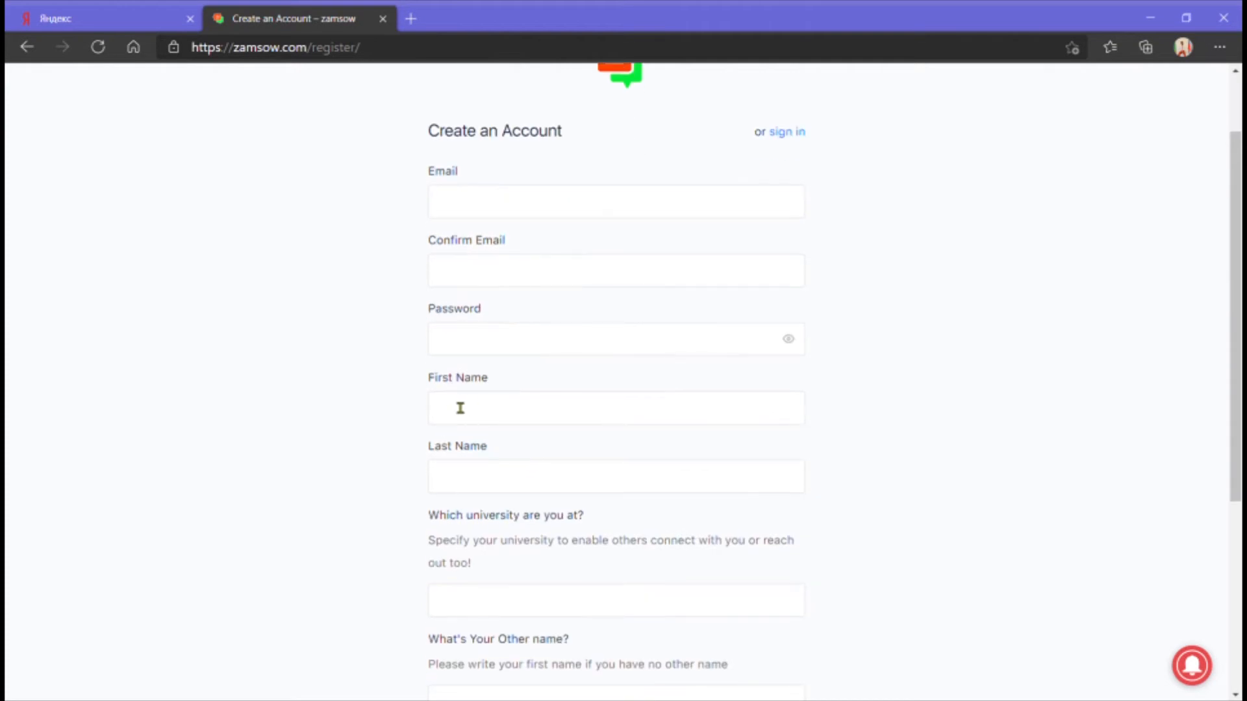
scroll(down, 3)
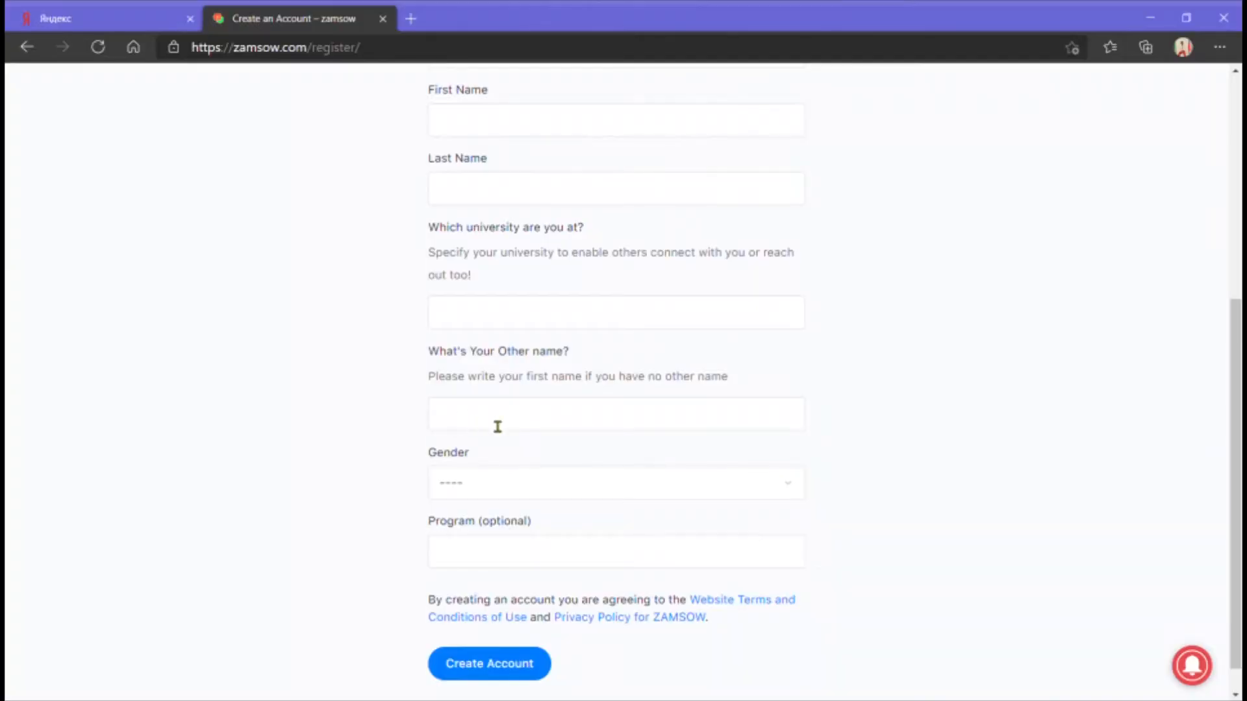
scroll(down, 3)
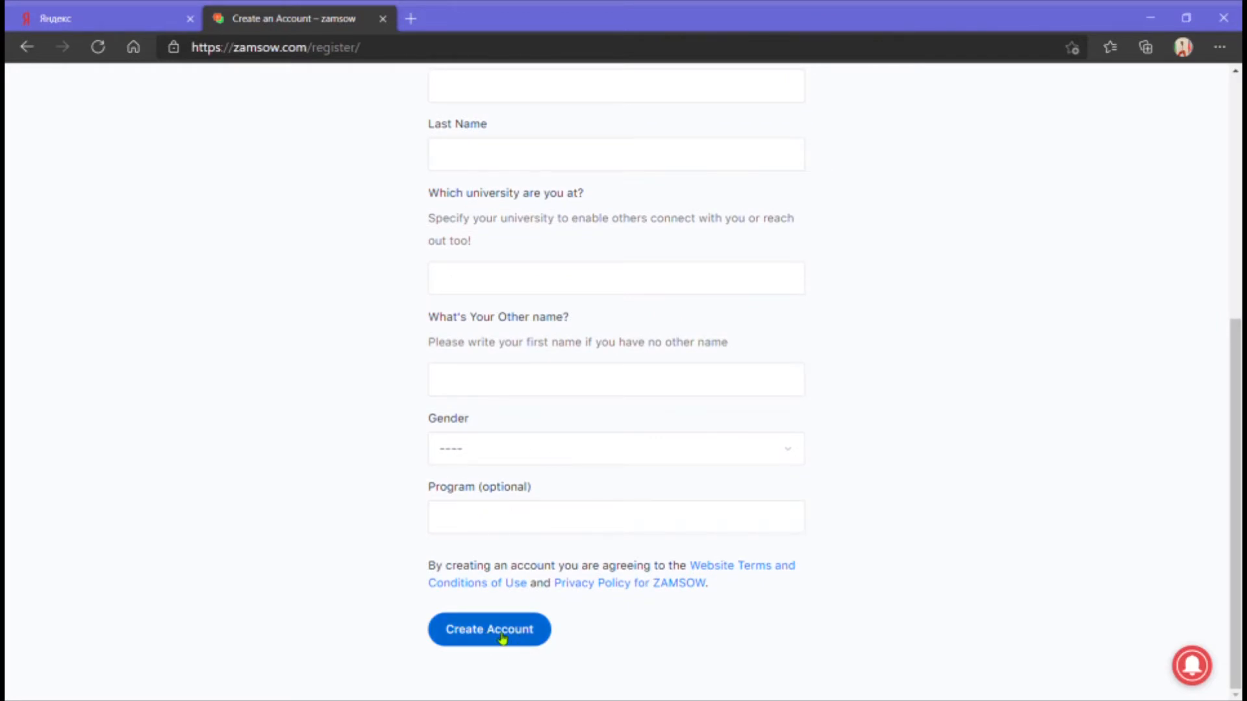
click(490, 628)
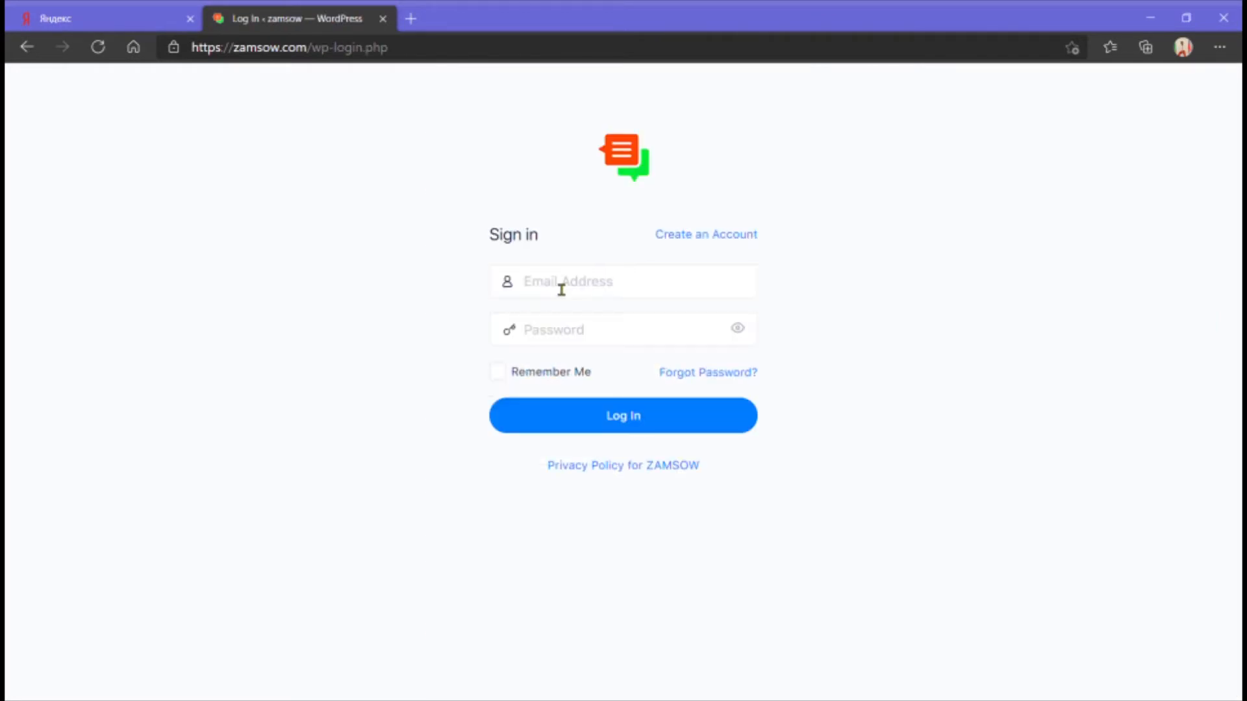
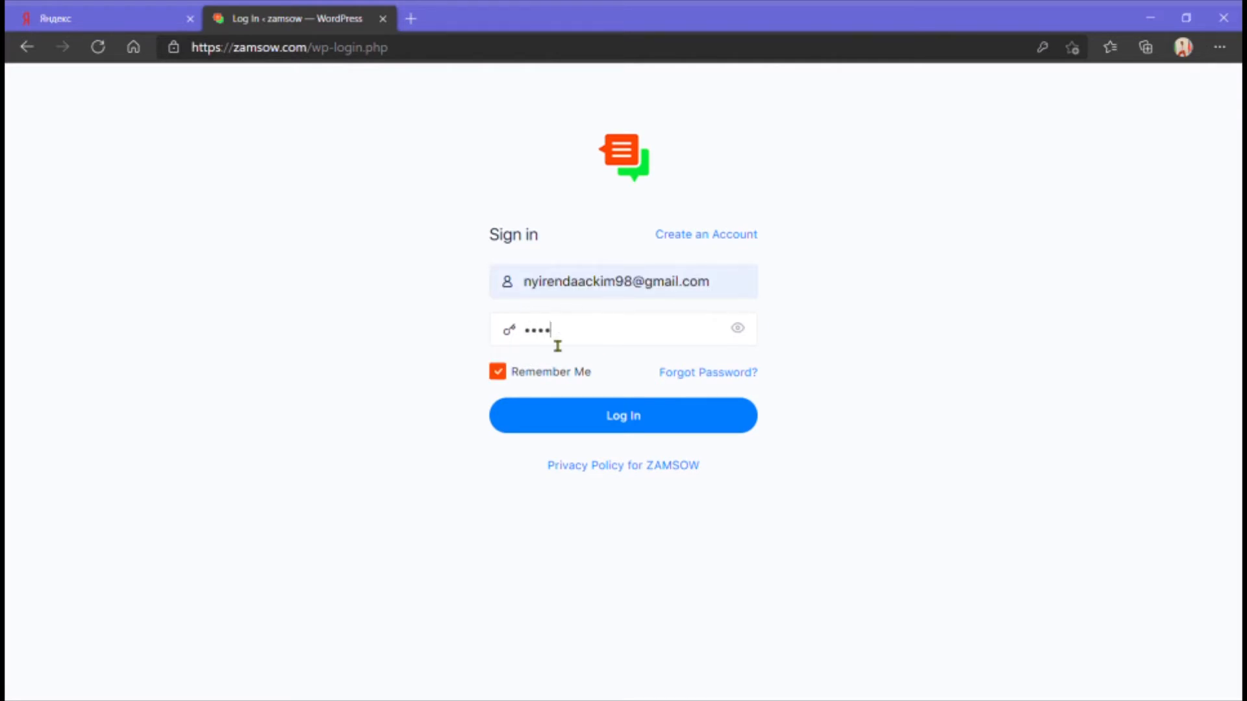
text(password)
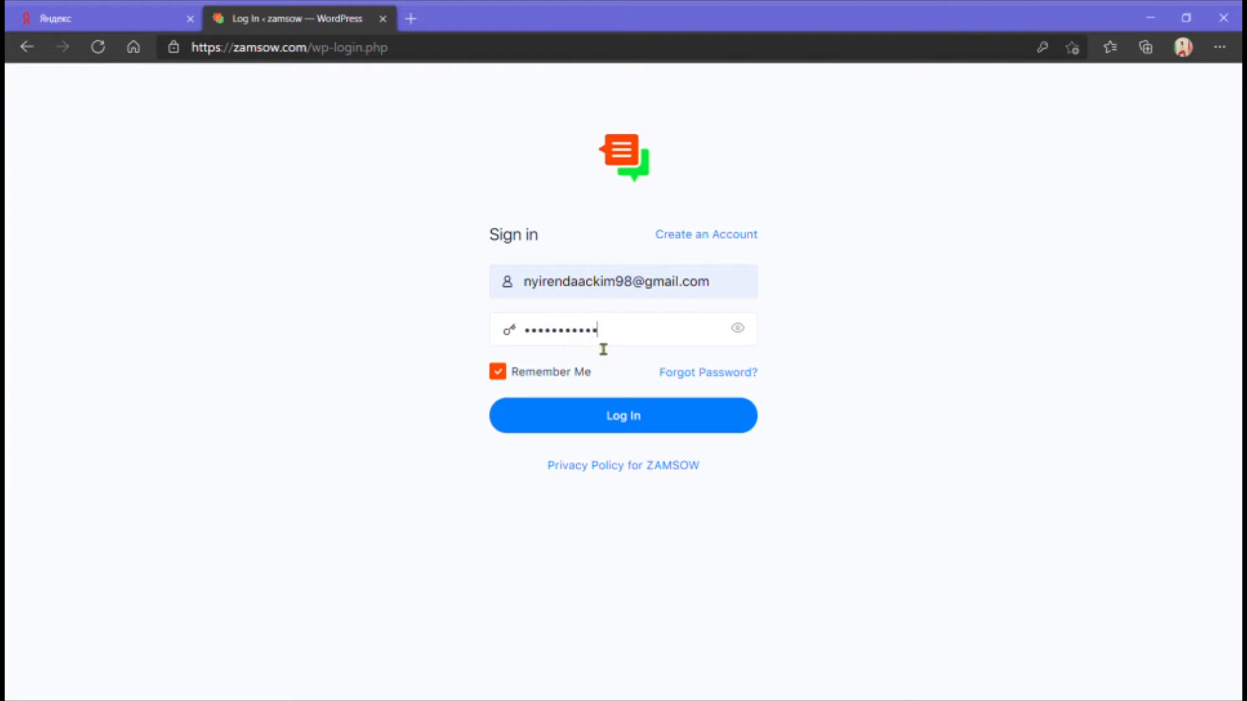
click(622, 416)
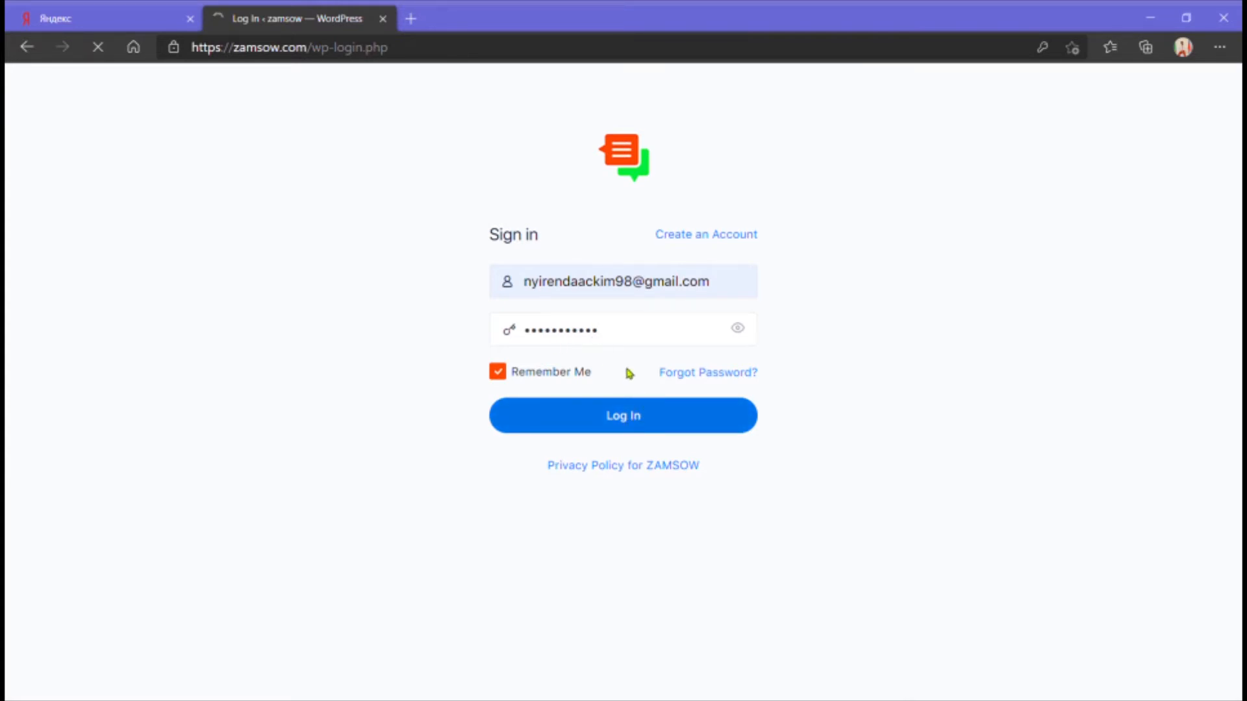
click(623, 416)
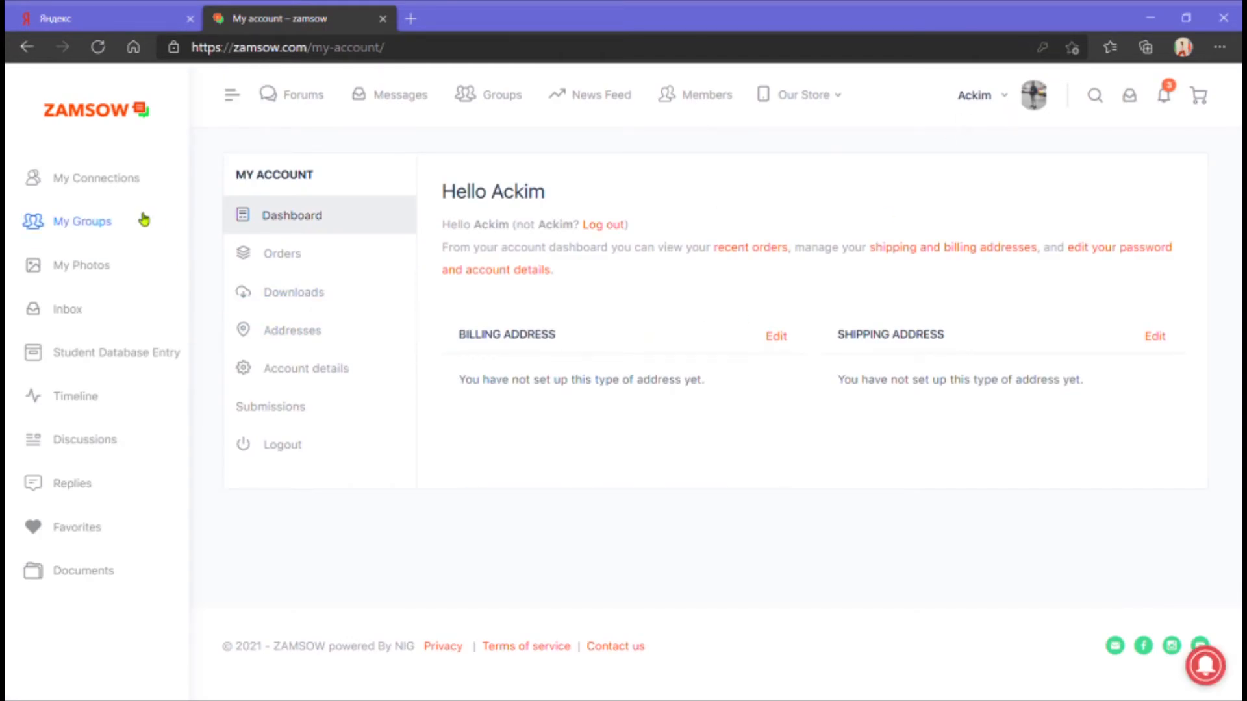
mouse_move(66, 309)
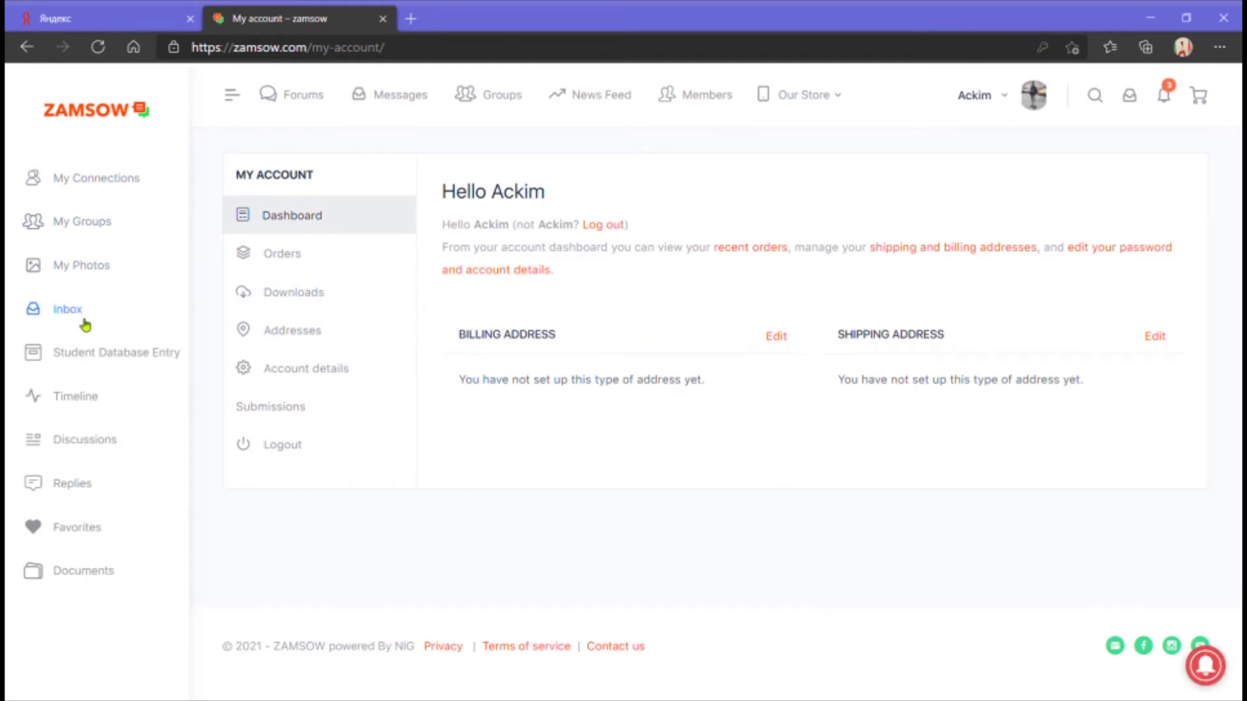
mouse_move(96, 178)
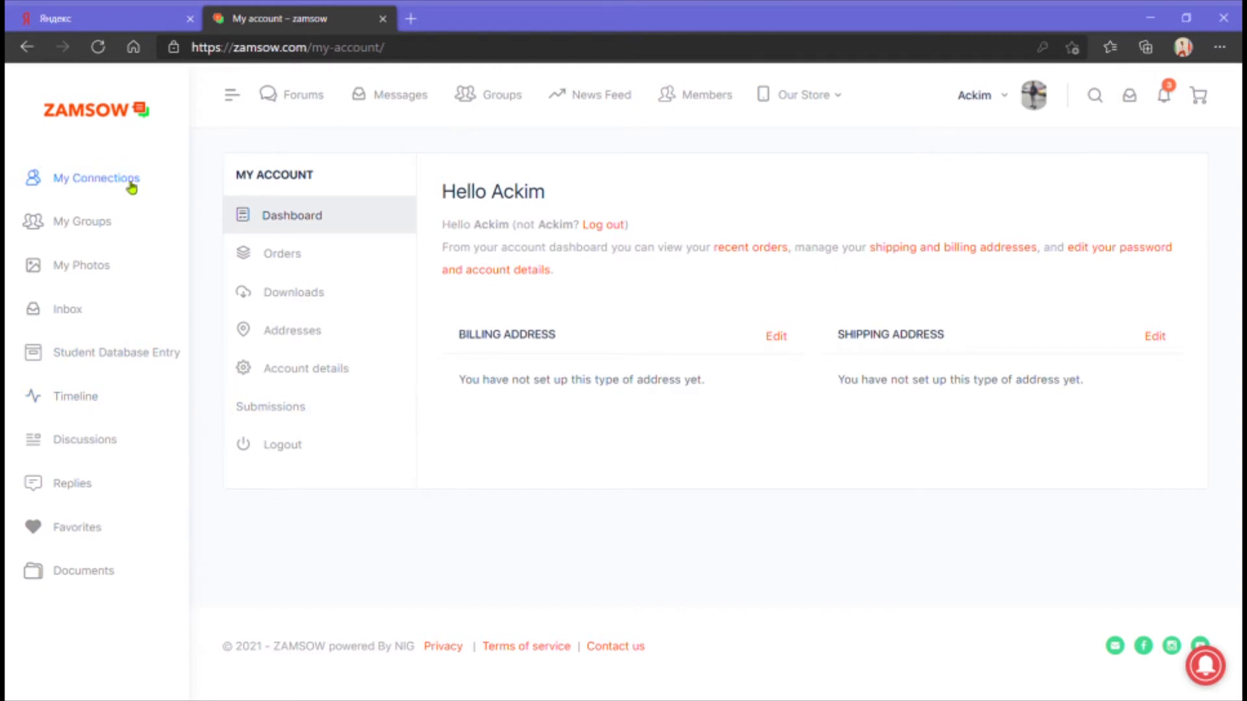
mouse_move(93, 195)
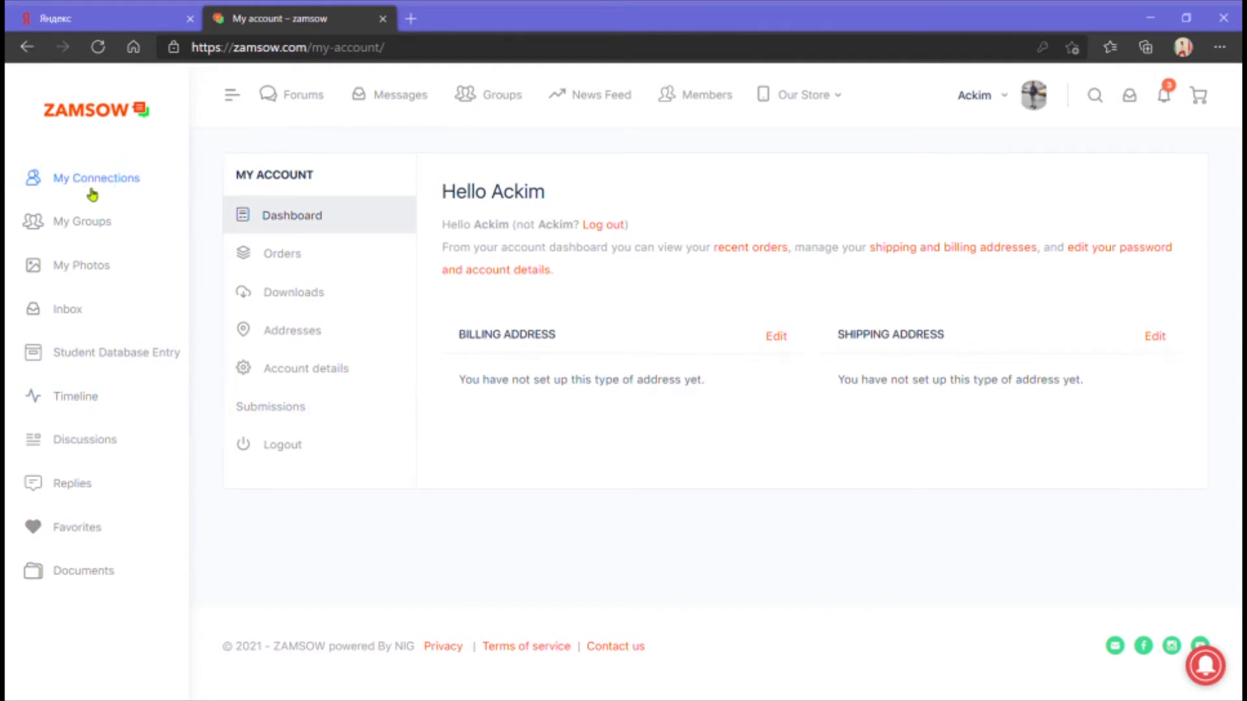
mouse_move(80, 221)
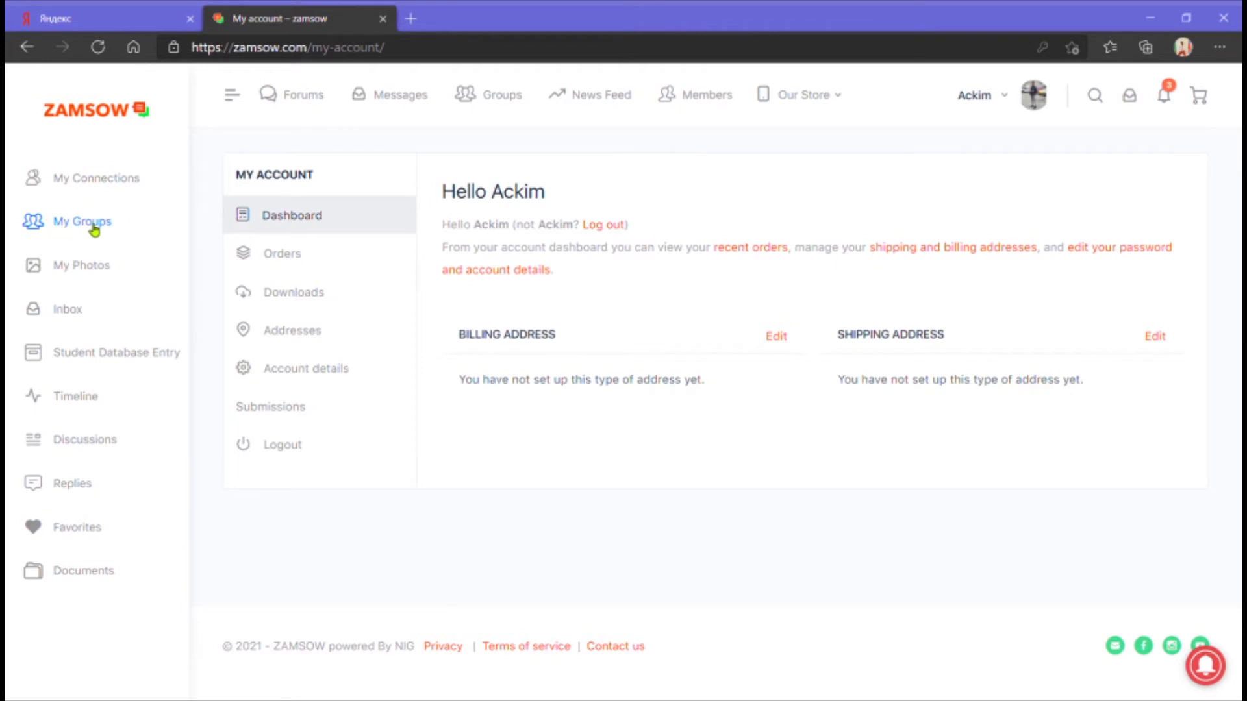
mouse_move(116, 235)
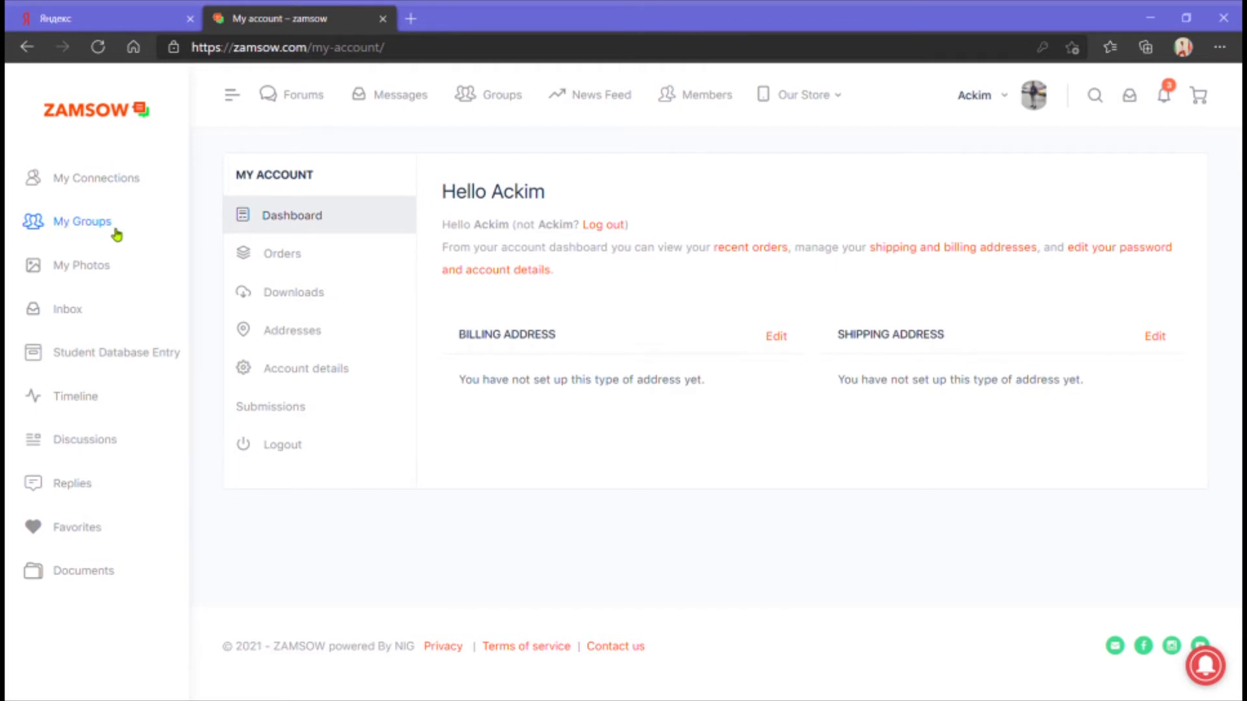
mouse_move(81, 265)
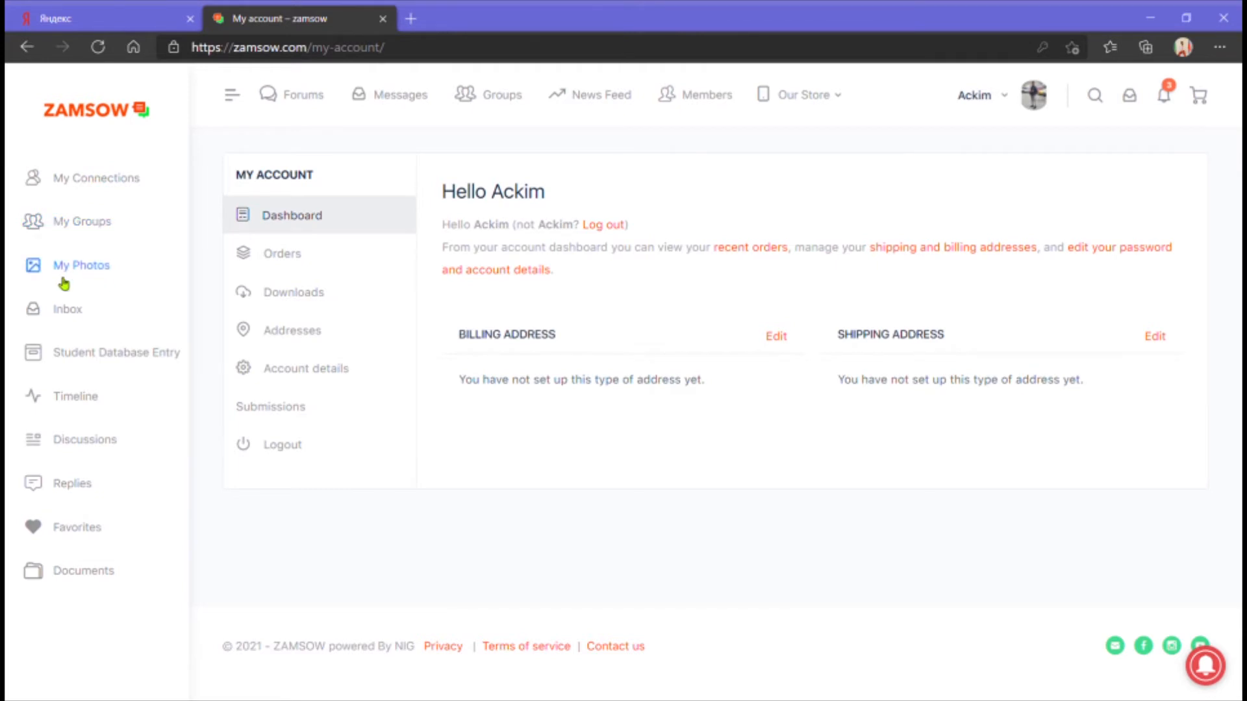
mouse_move(123, 271)
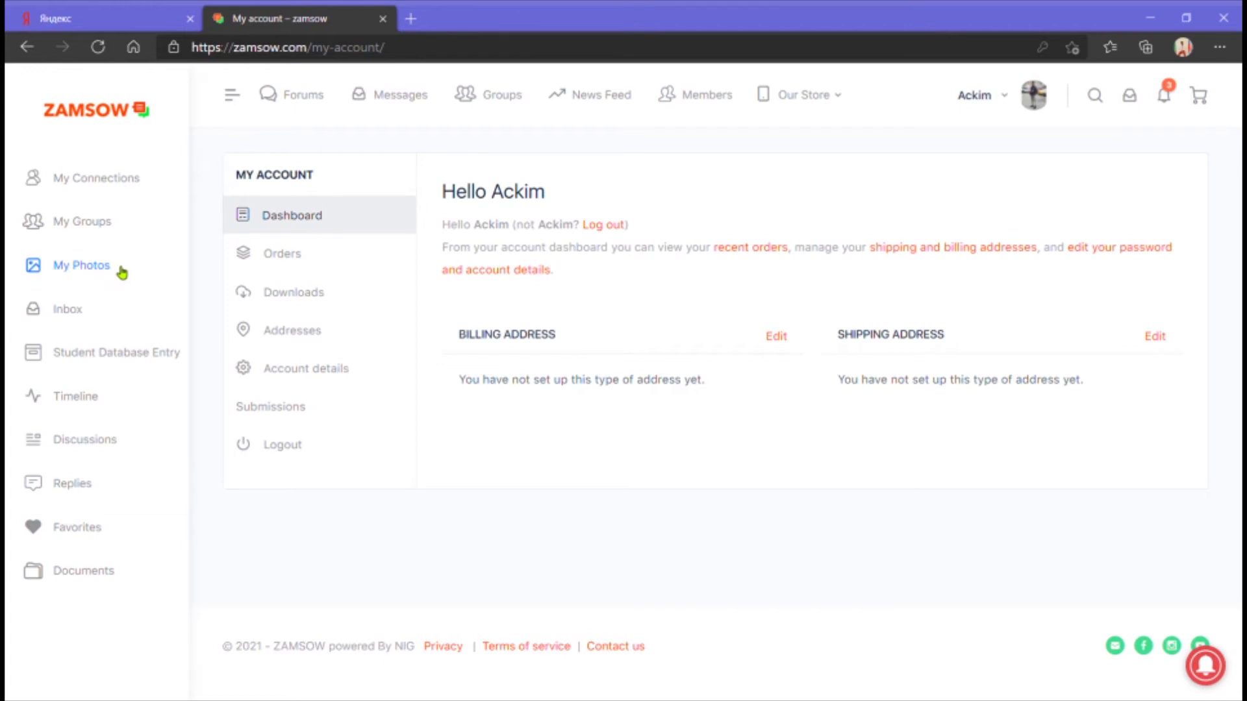
mouse_move(68, 309)
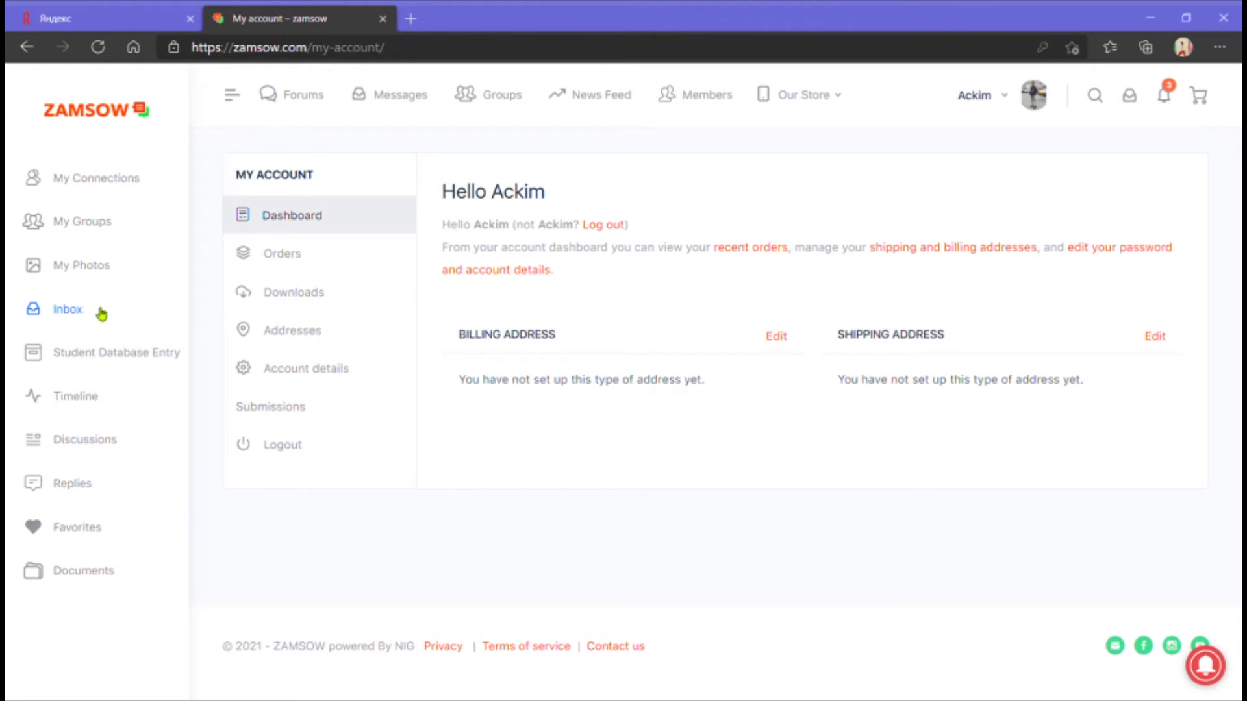
mouse_move(86, 321)
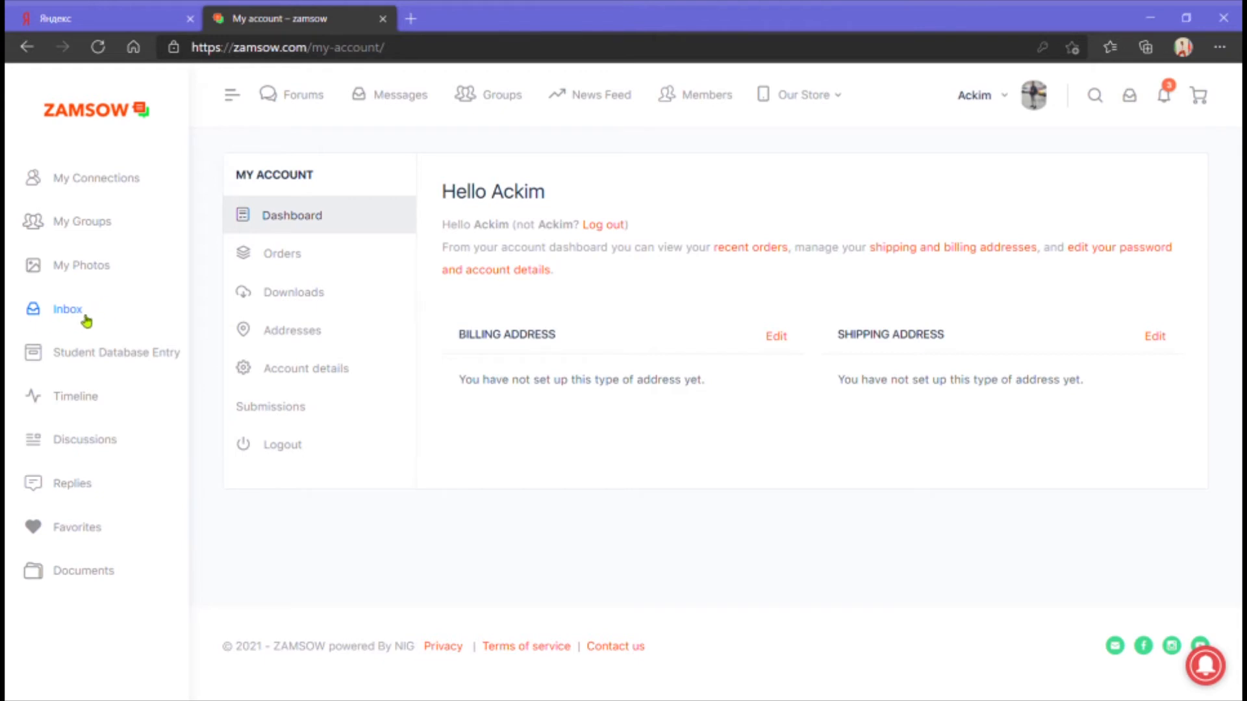
mouse_move(91, 314)
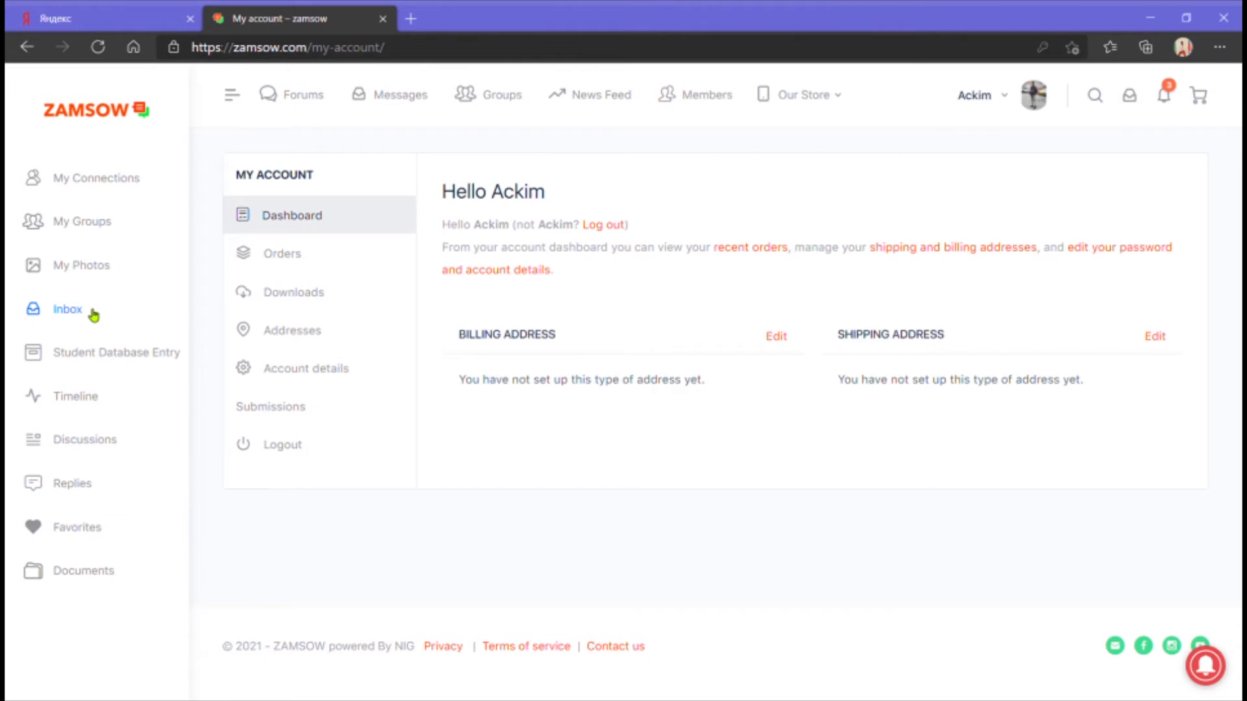
mouse_move(101, 313)
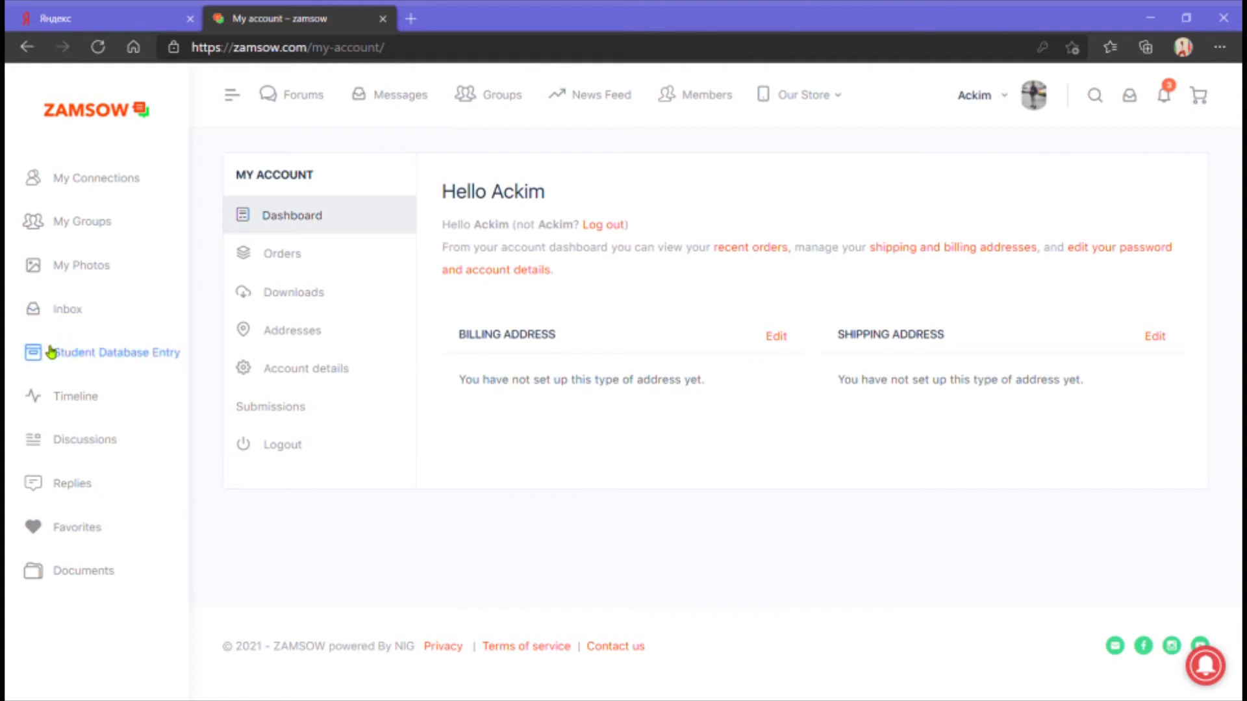
mouse_move(188, 360)
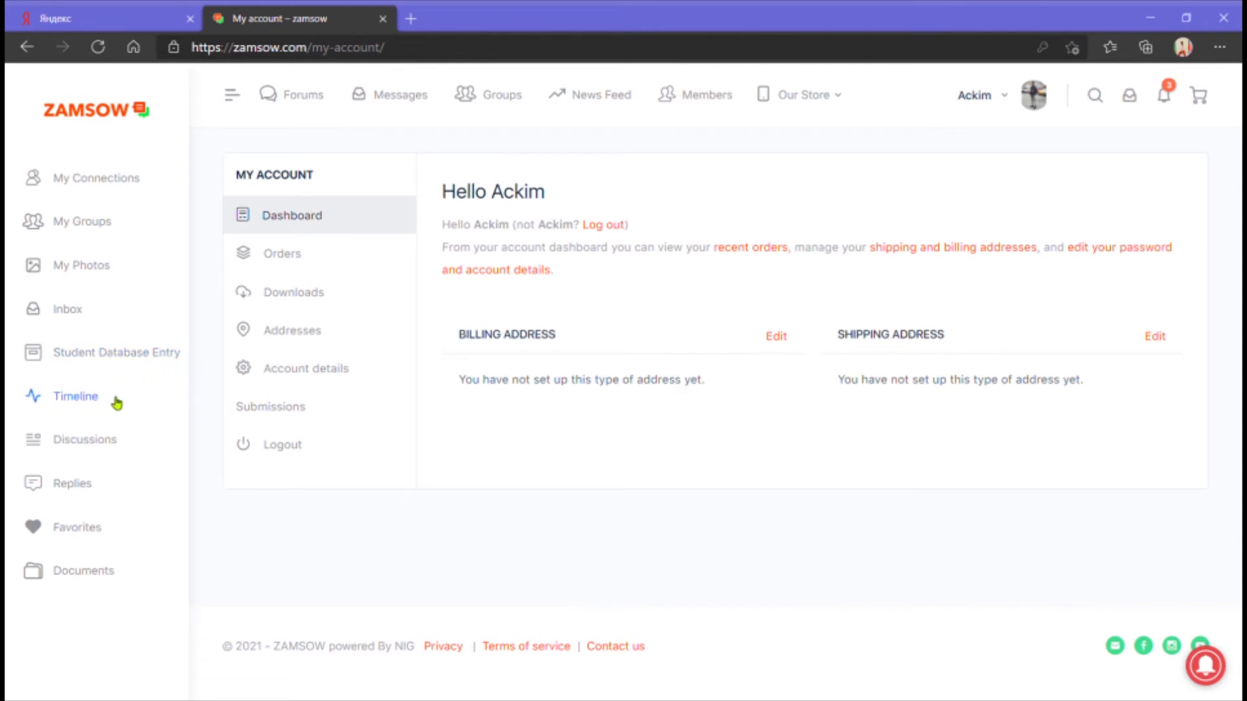
mouse_move(86, 439)
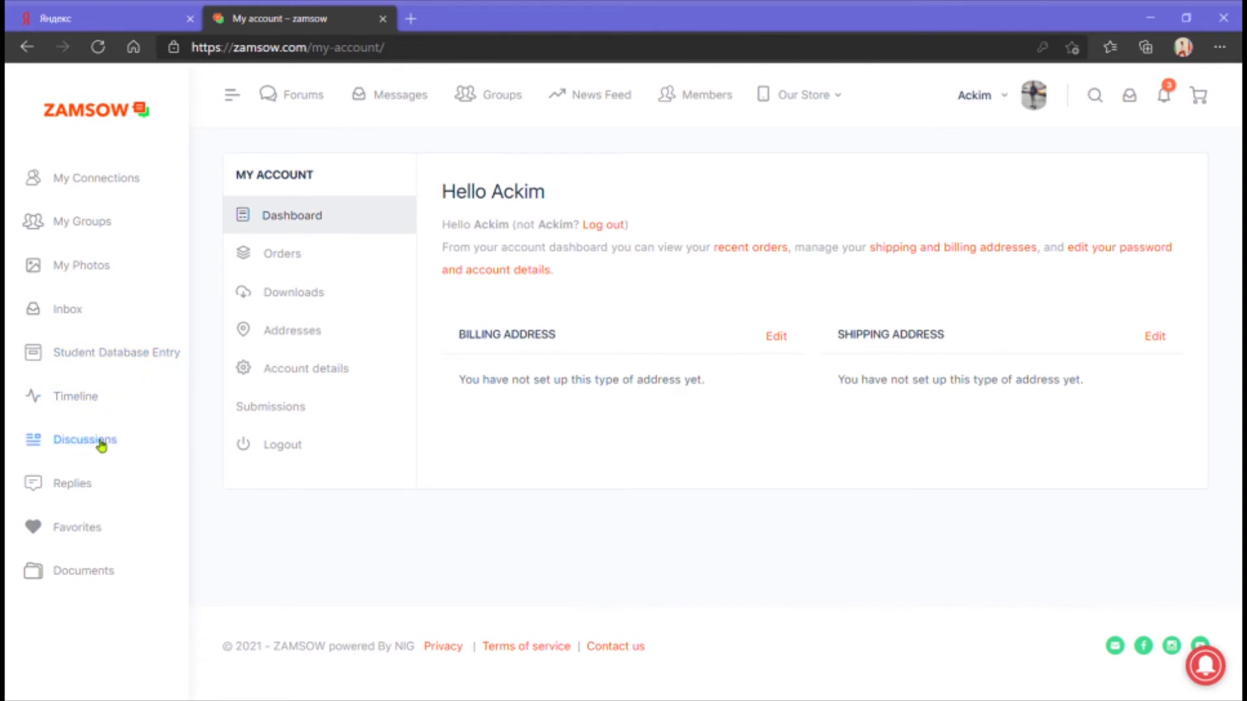
mouse_move(135, 444)
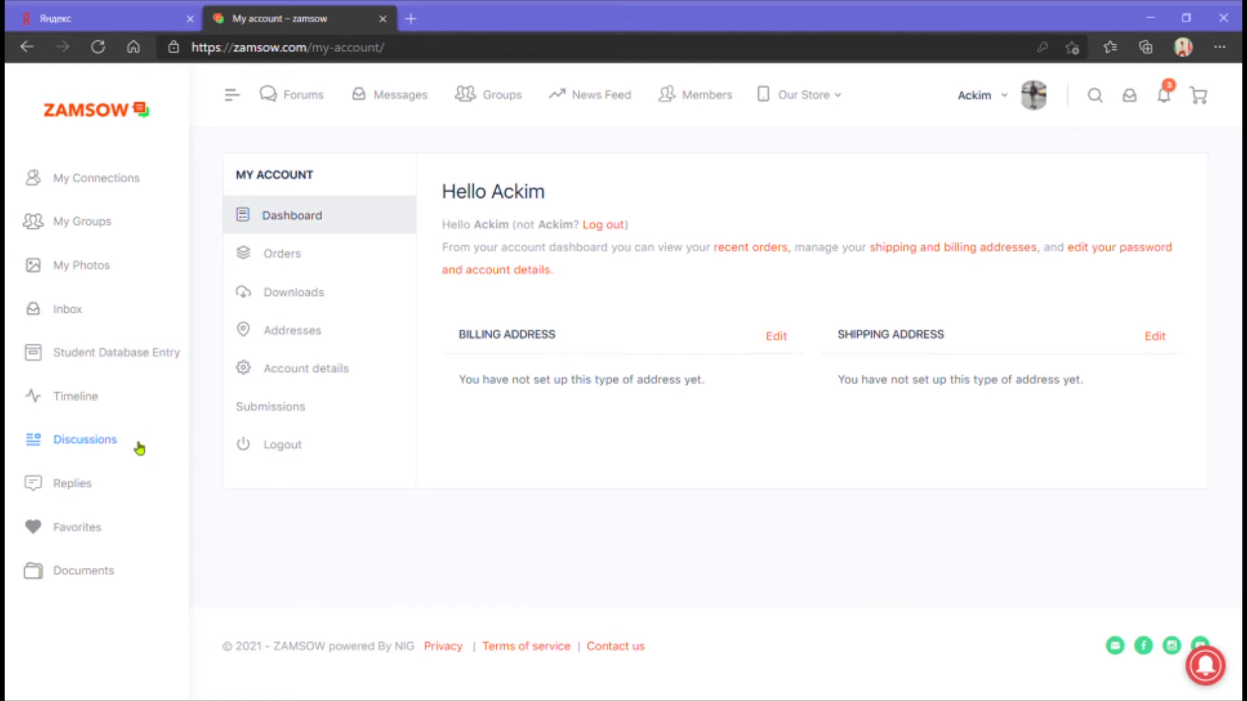
mouse_move(72, 483)
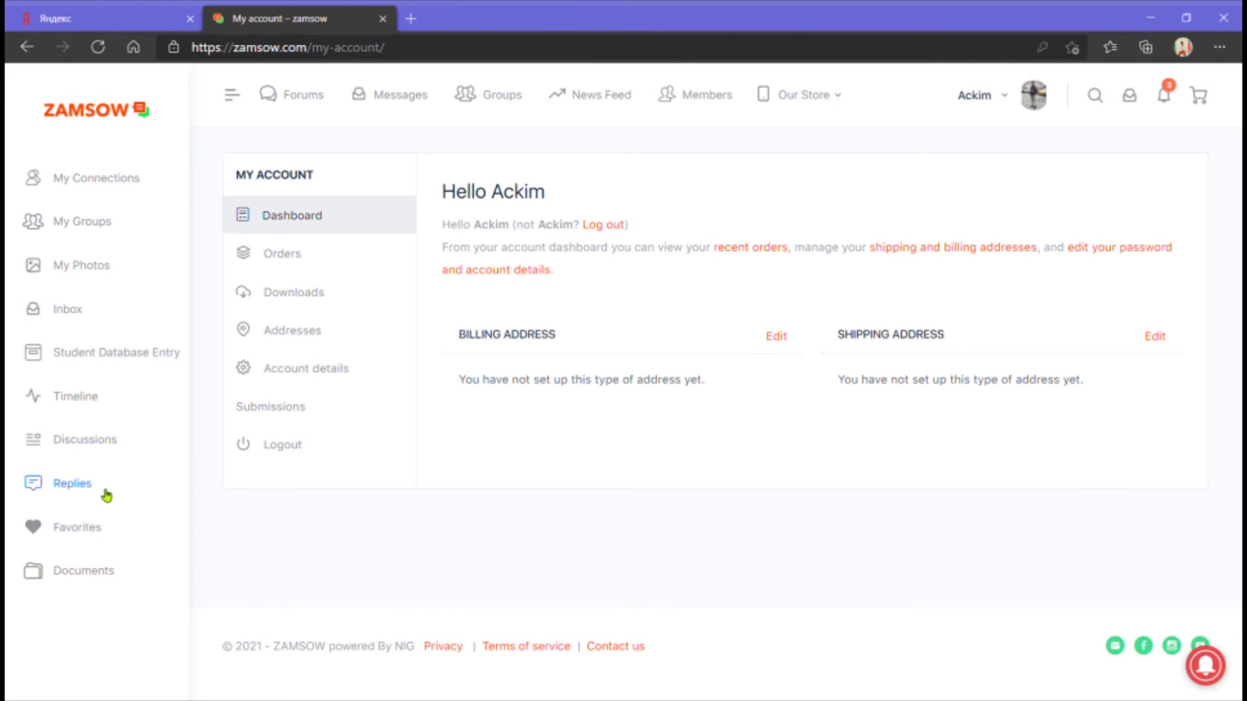
mouse_move(109, 487)
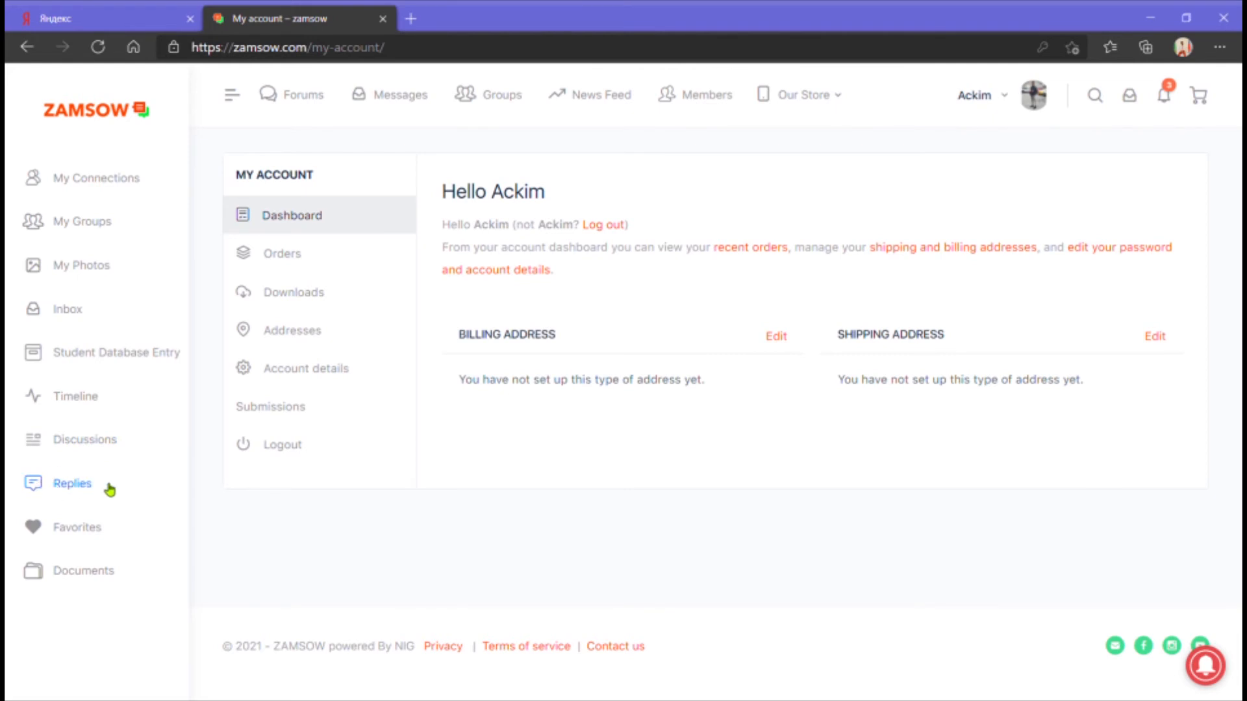
mouse_move(77, 526)
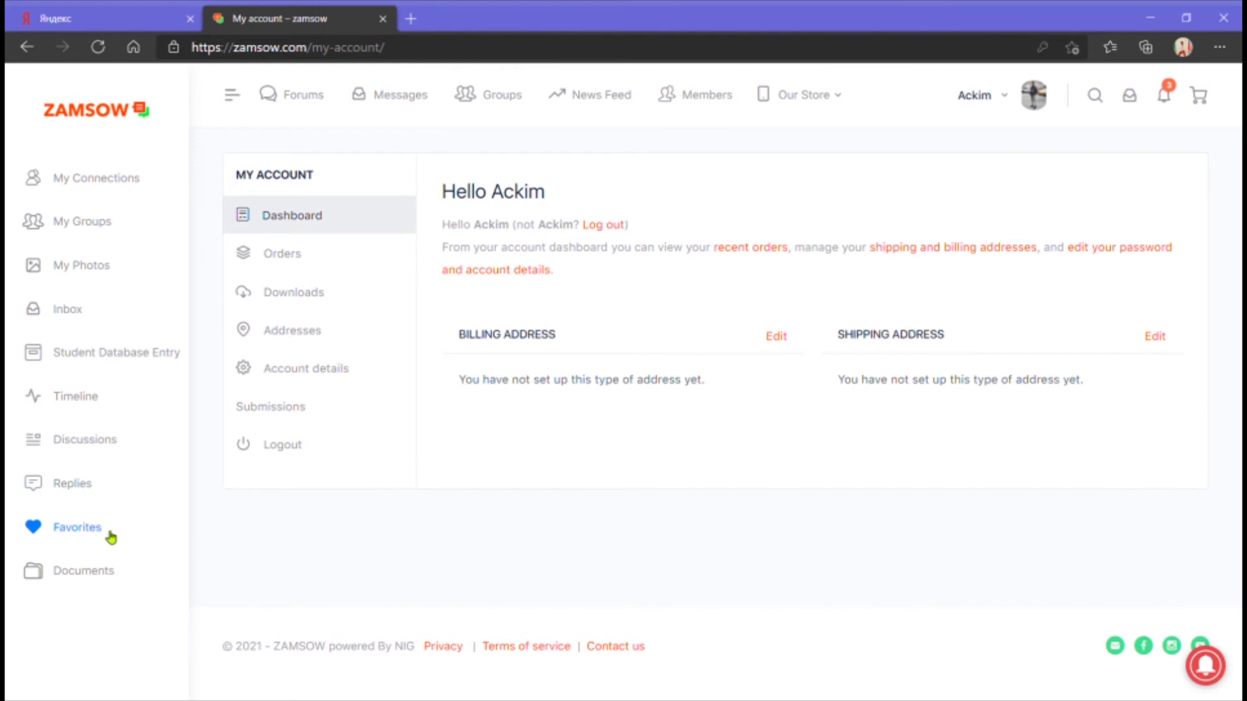
mouse_move(117, 534)
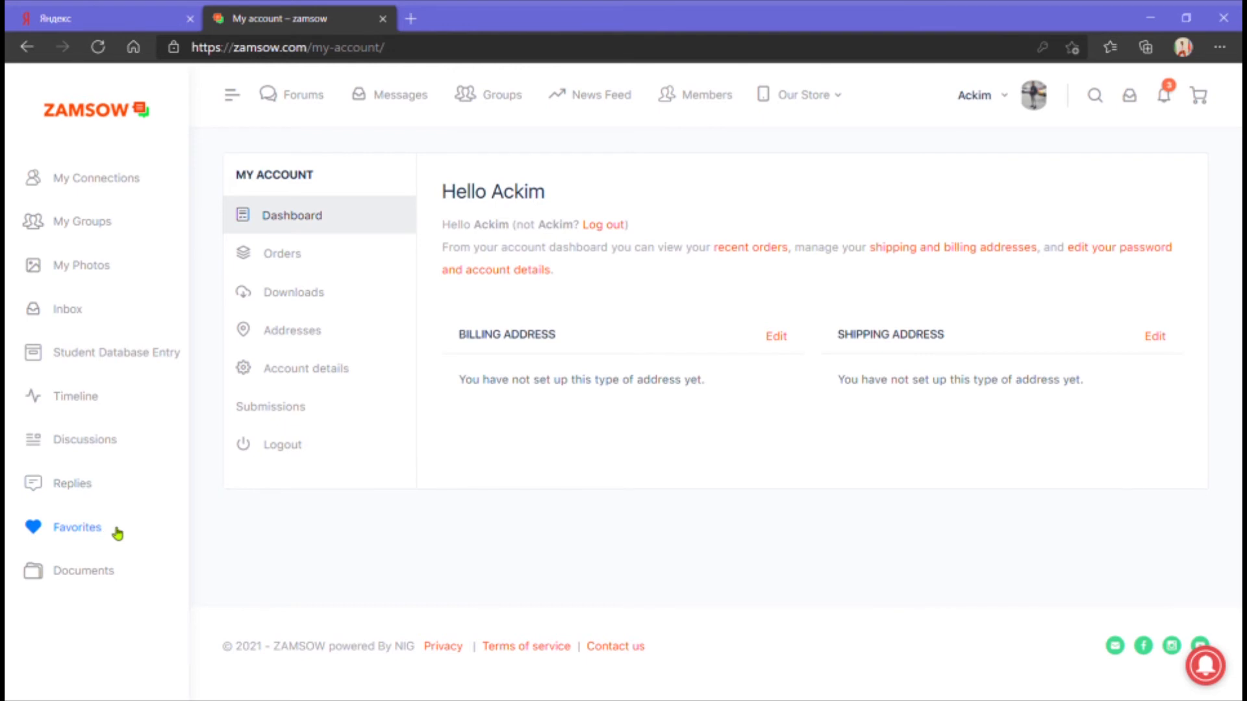
mouse_move(123, 527)
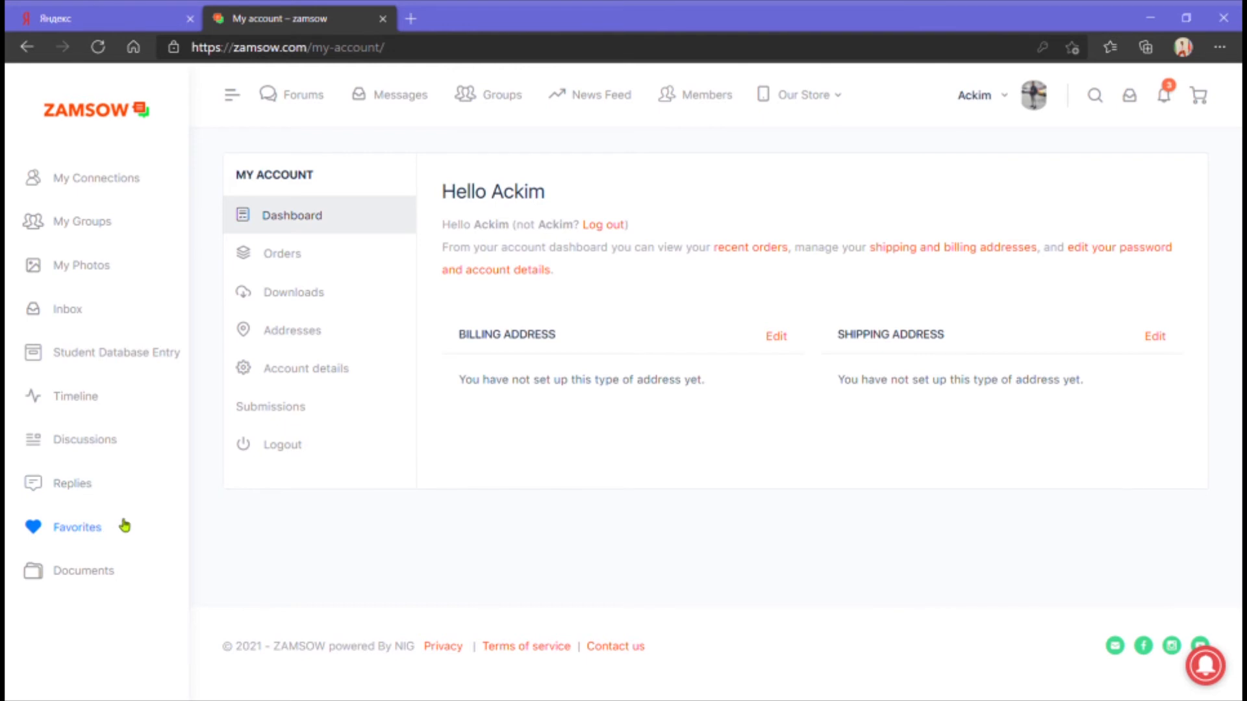
mouse_move(83, 572)
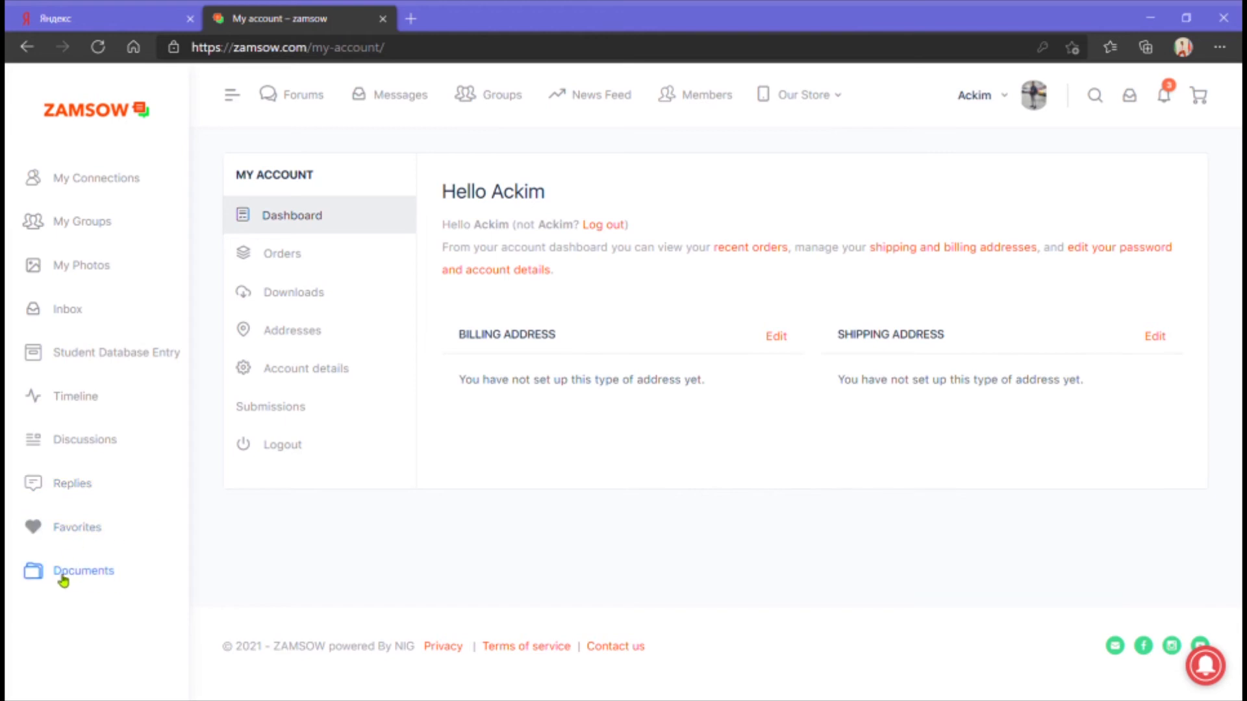
mouse_move(134, 580)
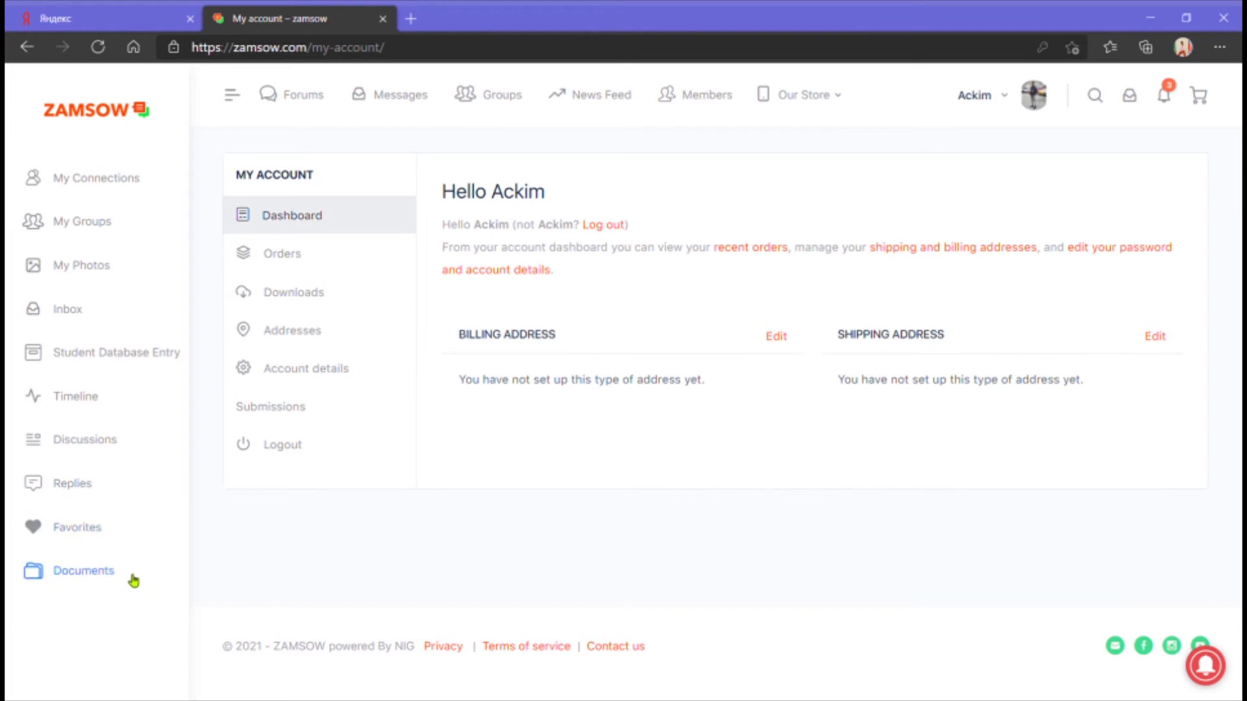